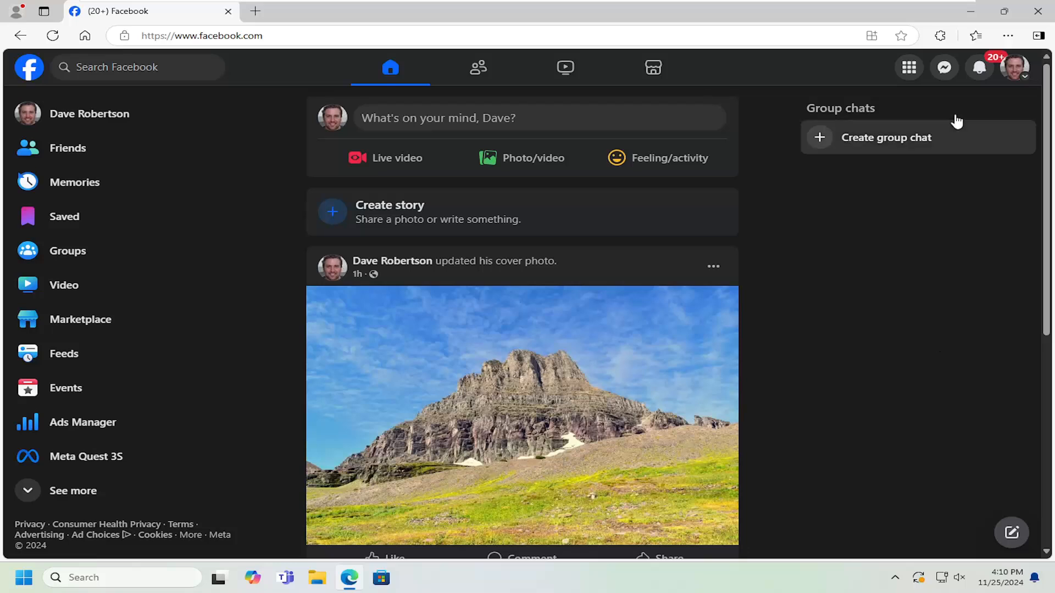
# Open the Settings & privacy menu from the profile picture's account menu.
pyautogui.click(1021, 67)
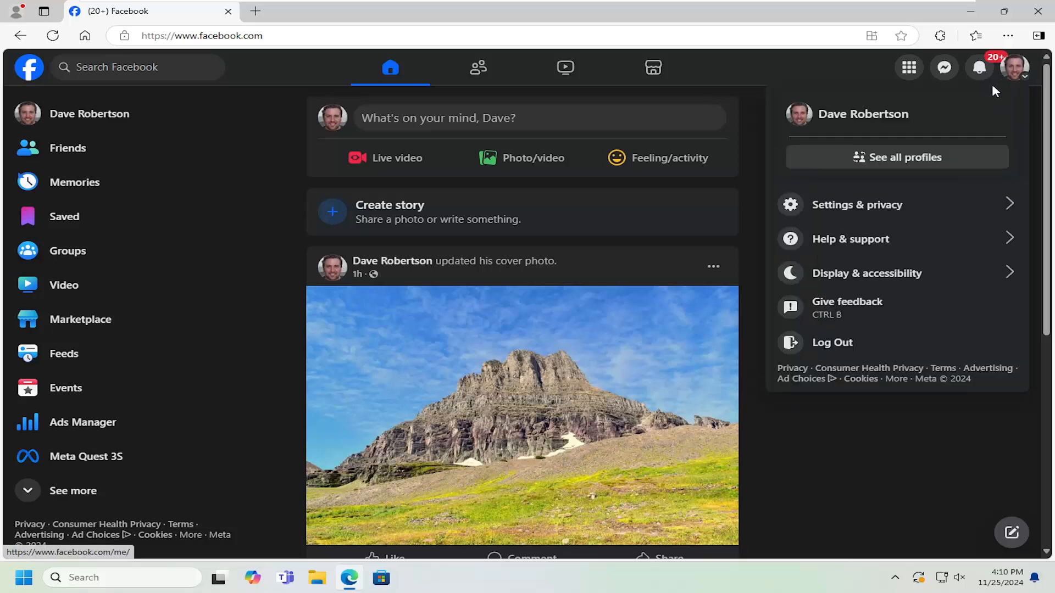
pyautogui.click(857, 205)
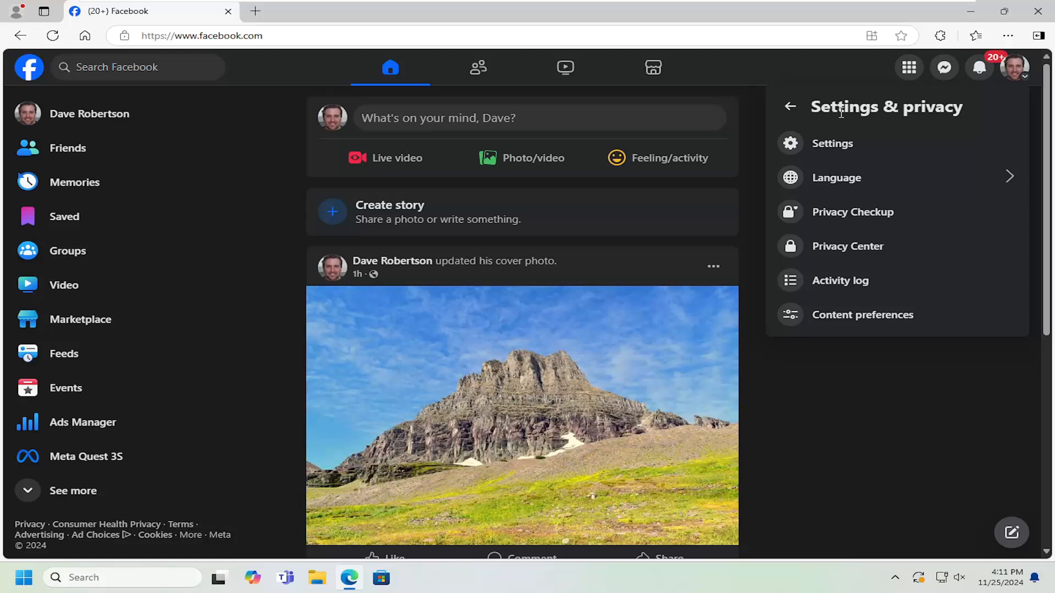
# Open the full Settings page and go to Language and region under Preferences.
pyautogui.click(832, 143)
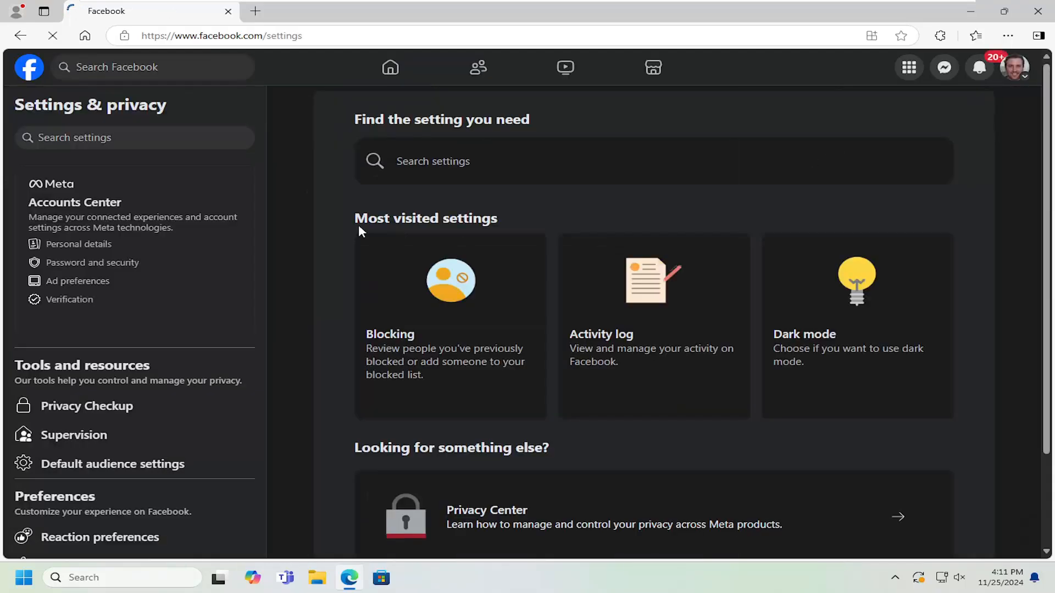
pyautogui.scroll(-3)
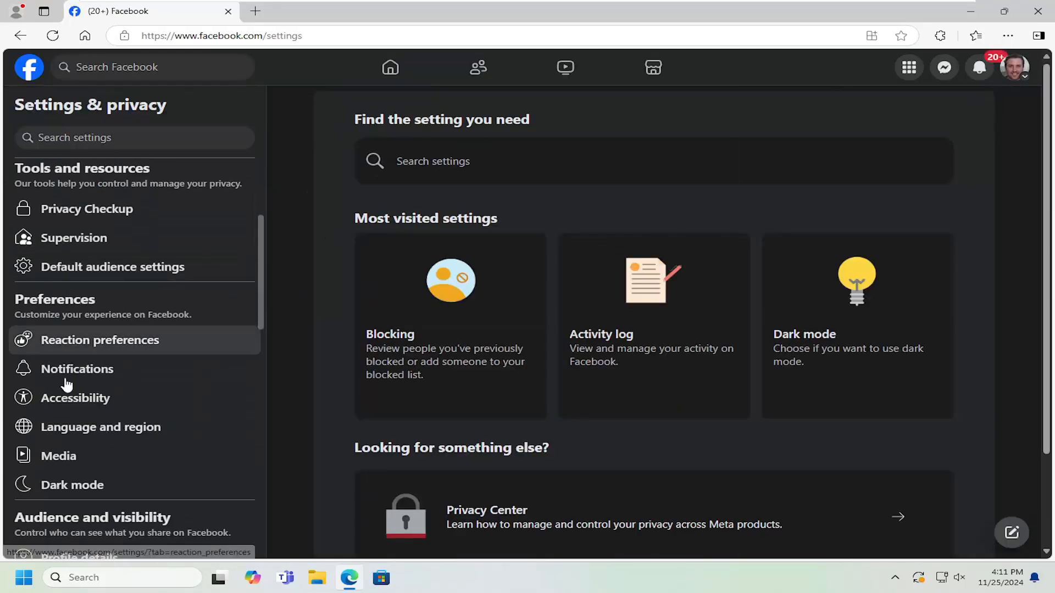
pyautogui.click(100, 426)
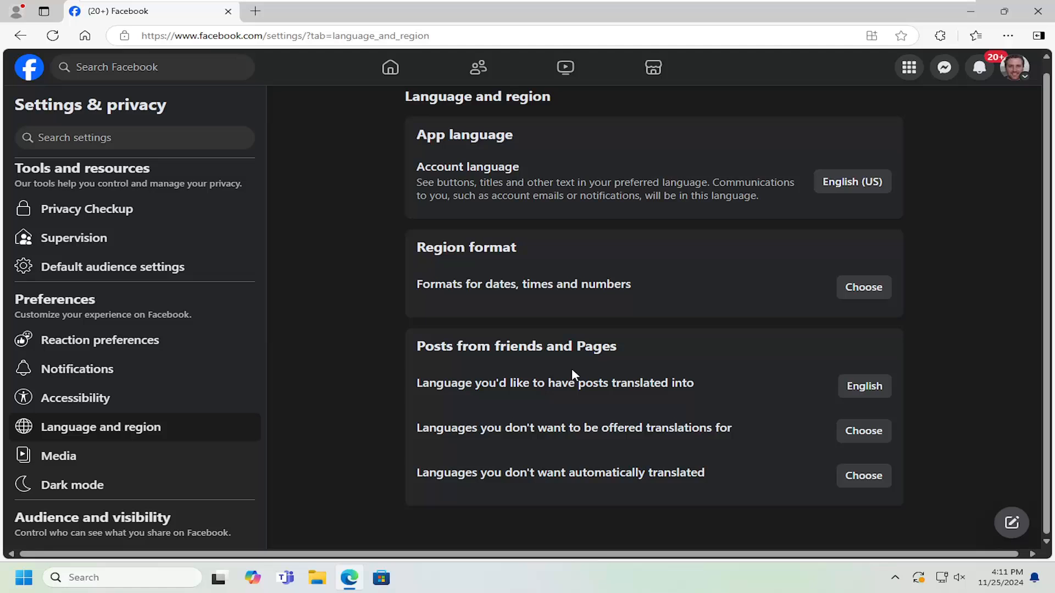
pyautogui.moveTo(603, 489)
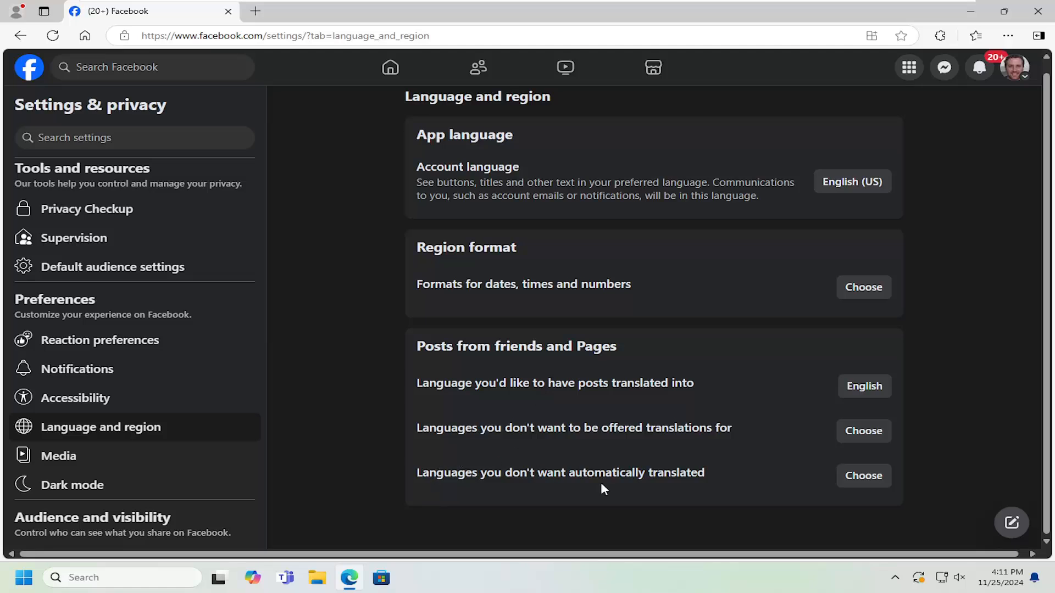
pyautogui.moveTo(864, 476)
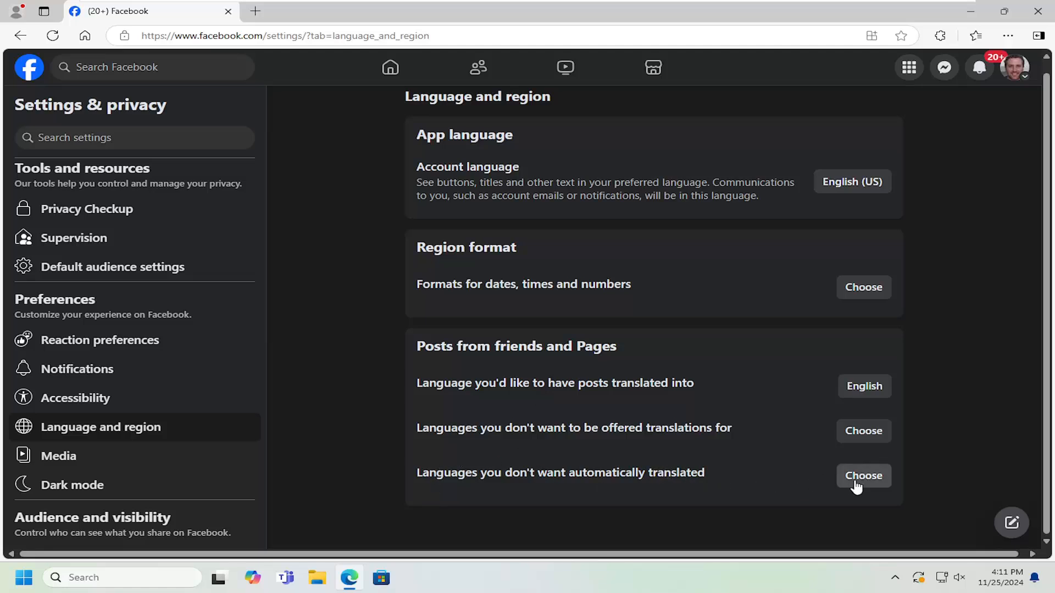
pyautogui.click(863, 475)
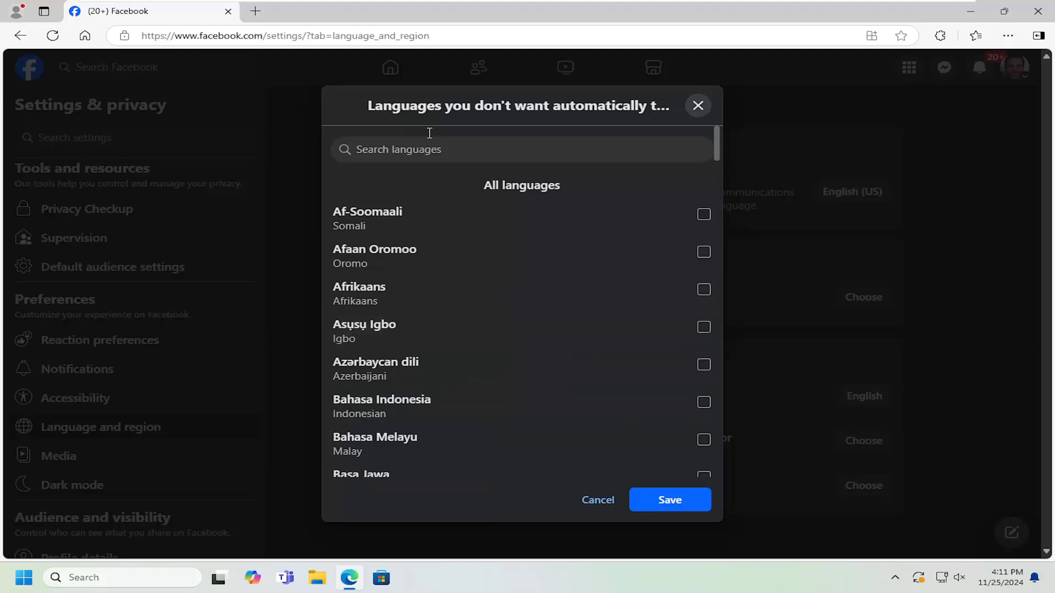
pyautogui.moveTo(539, 489)
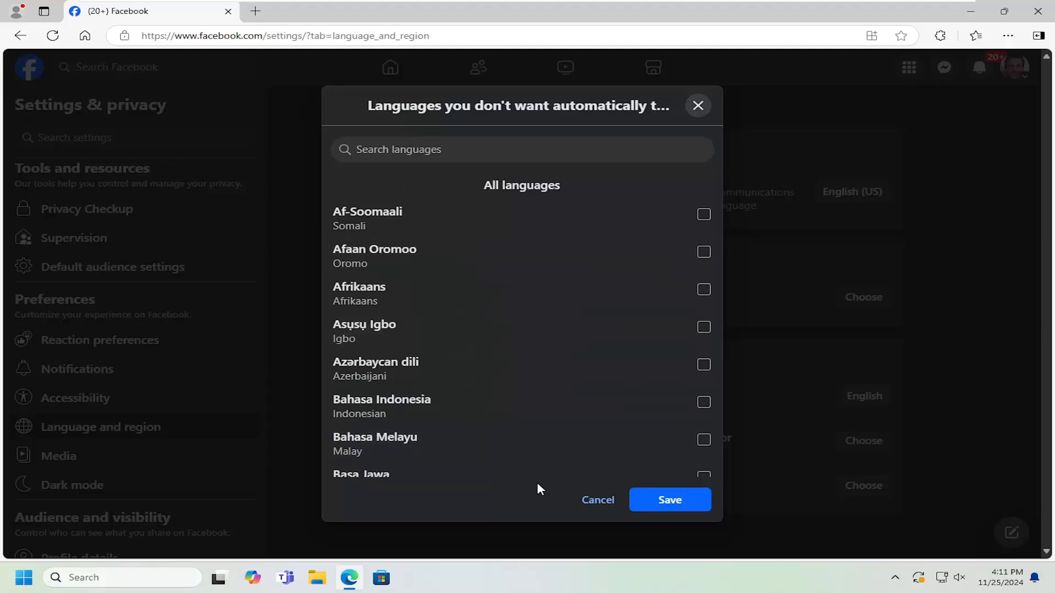
pyautogui.click(417, 150)
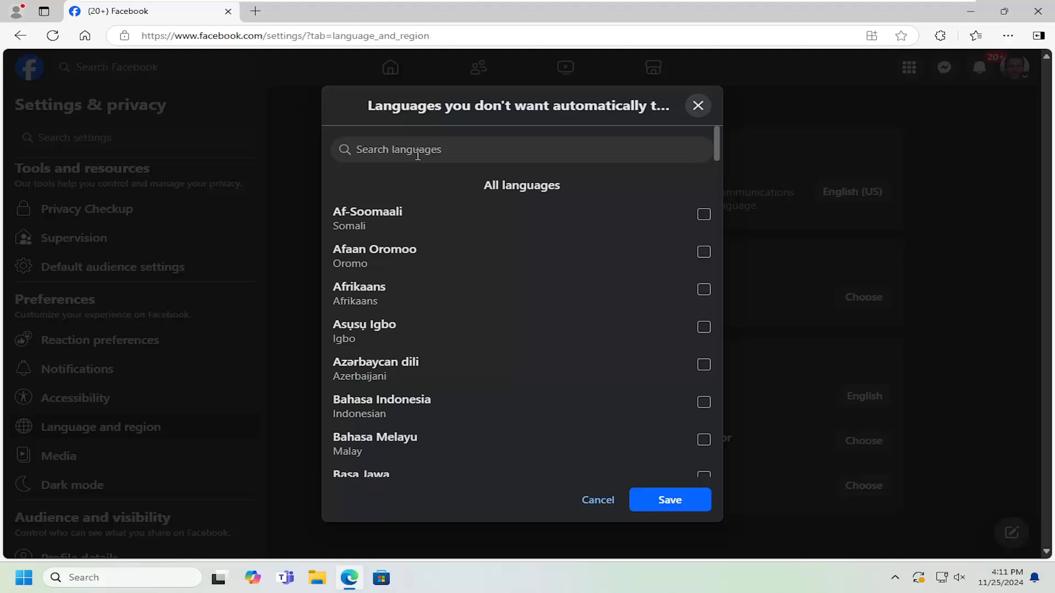
pyautogui.moveTo(437, 182)
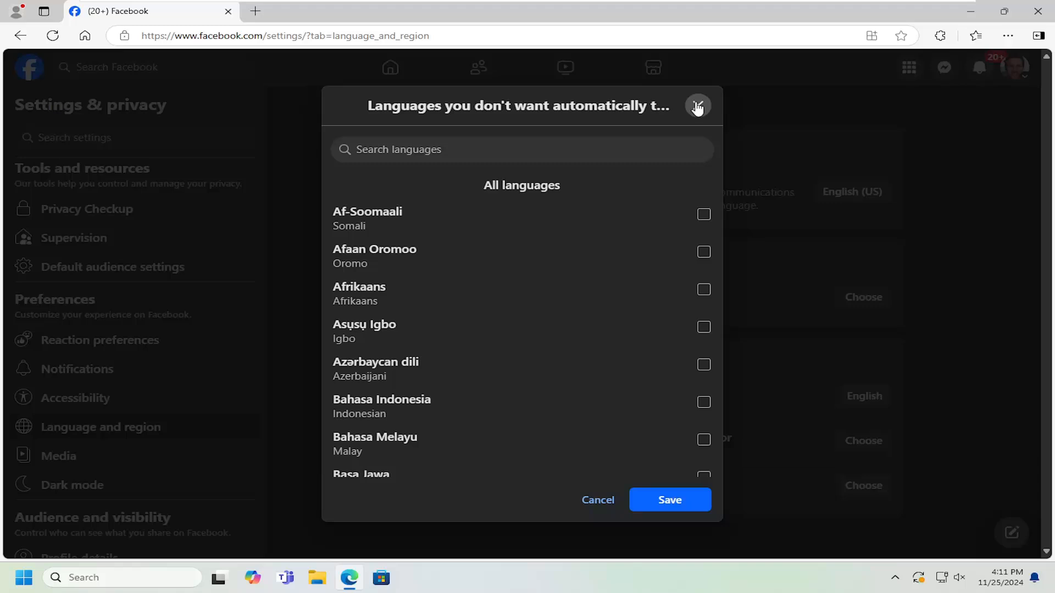
pyautogui.click(698, 106)
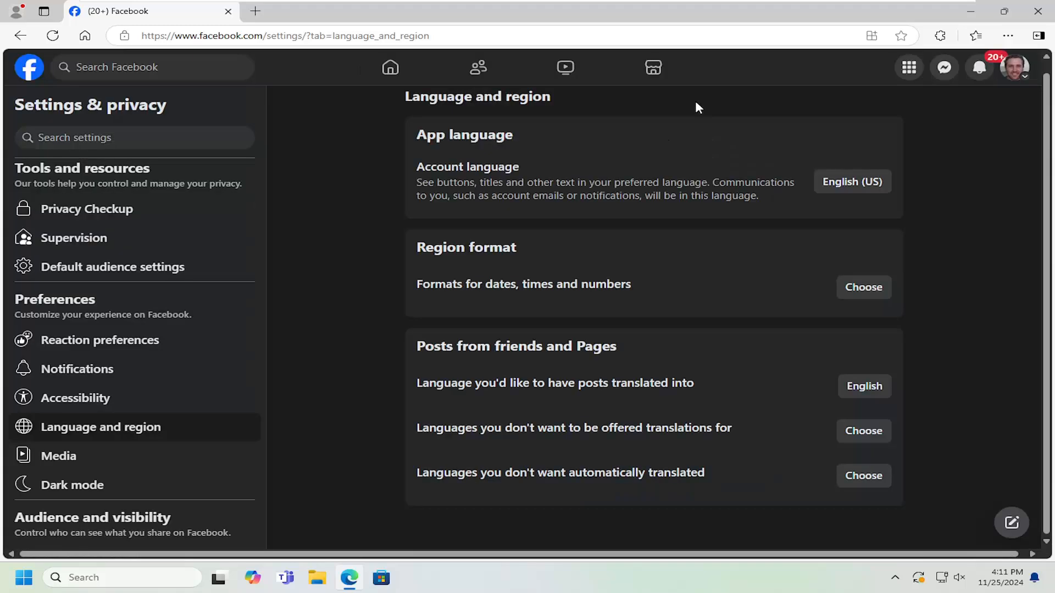
pyautogui.moveTo(693, 106)
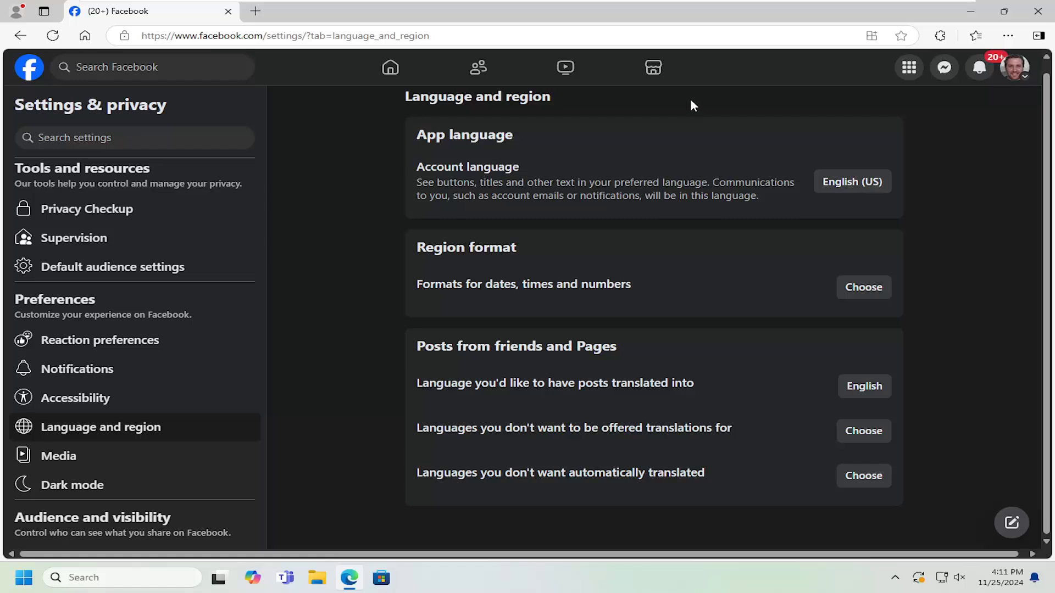